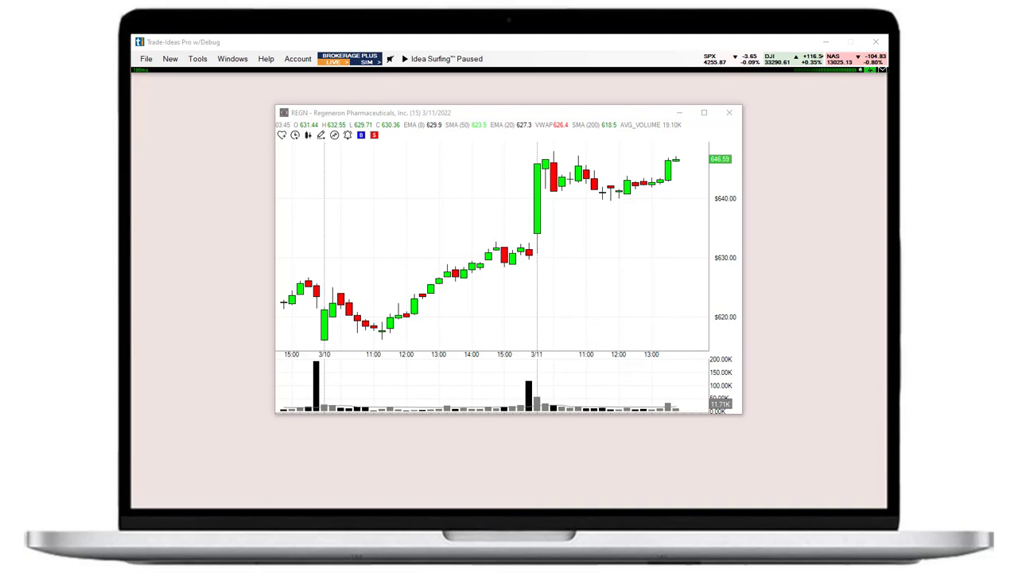
- Close the old REGN chart and create a new REGN chart window
left_click(729, 112)
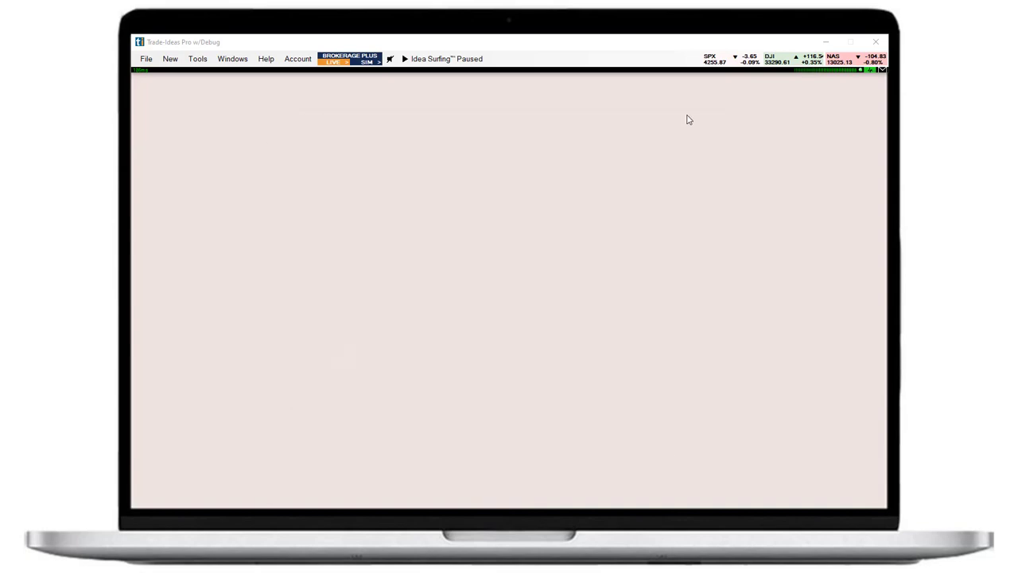
left_click(171, 59)
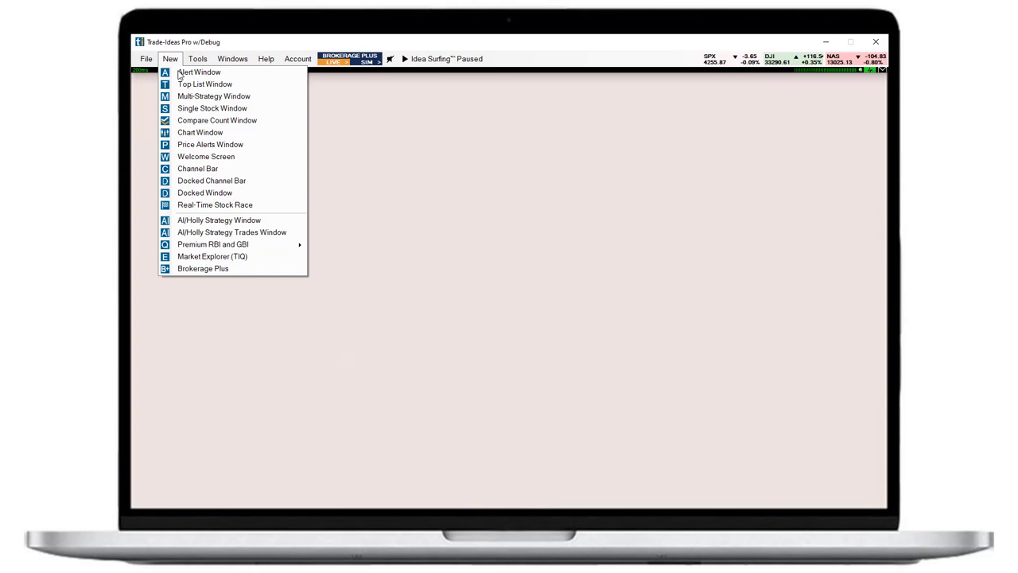
left_click(201, 132)
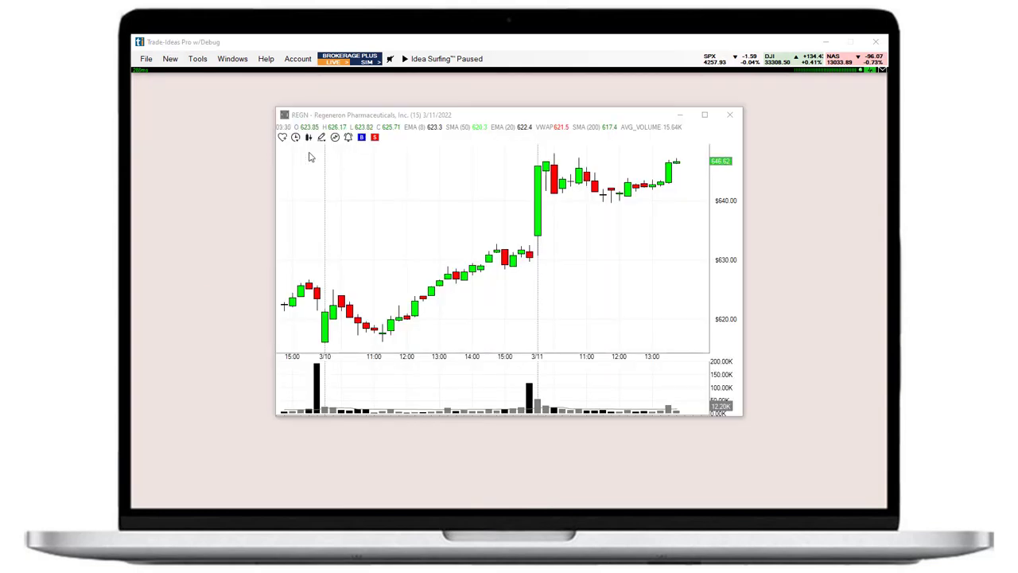
mouse_move(390, 233)
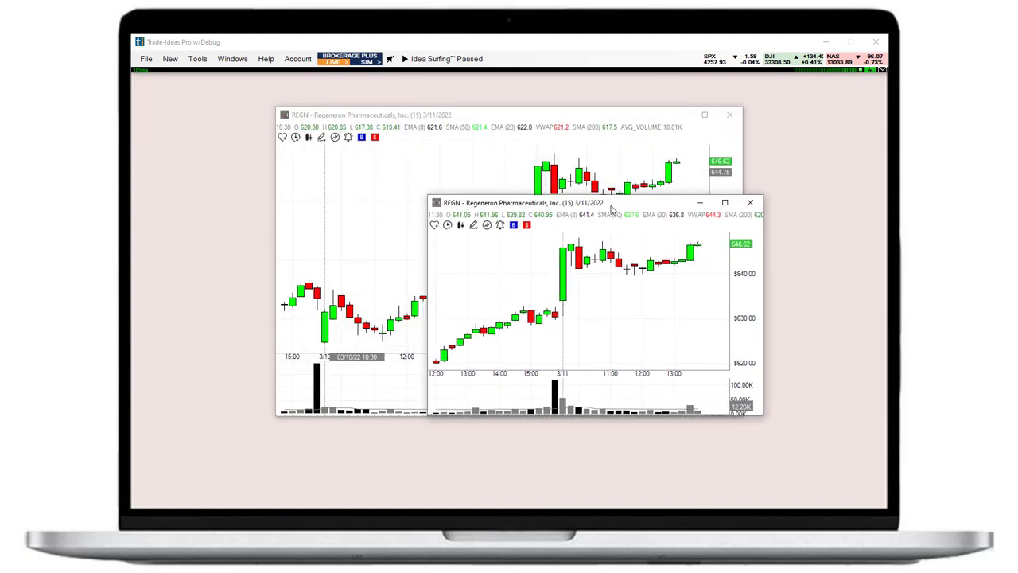
- Start changing the chart symbol to SPY, then cancel to keep REGN
left_click(750, 202)
type("SP")
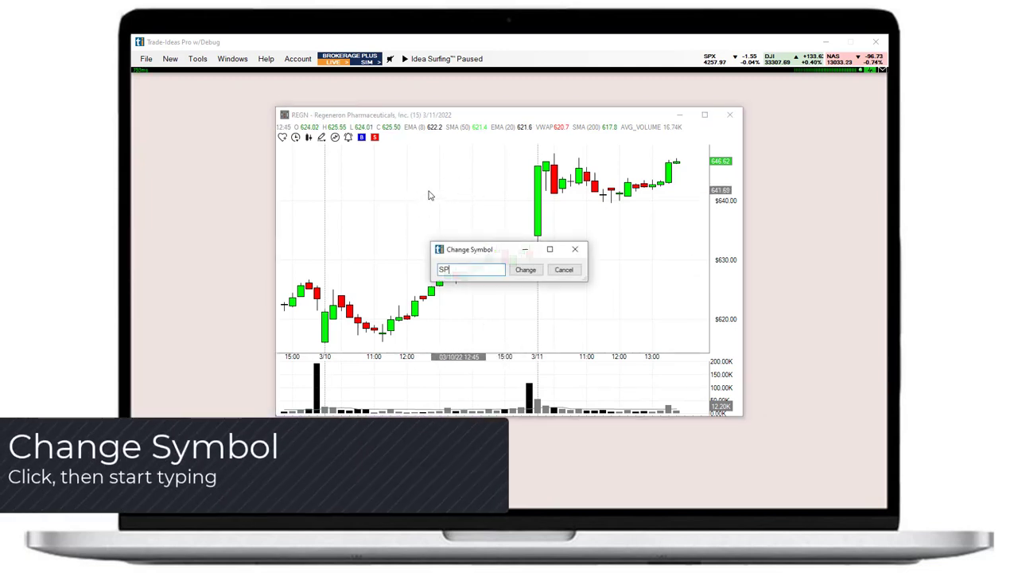
type("Y")
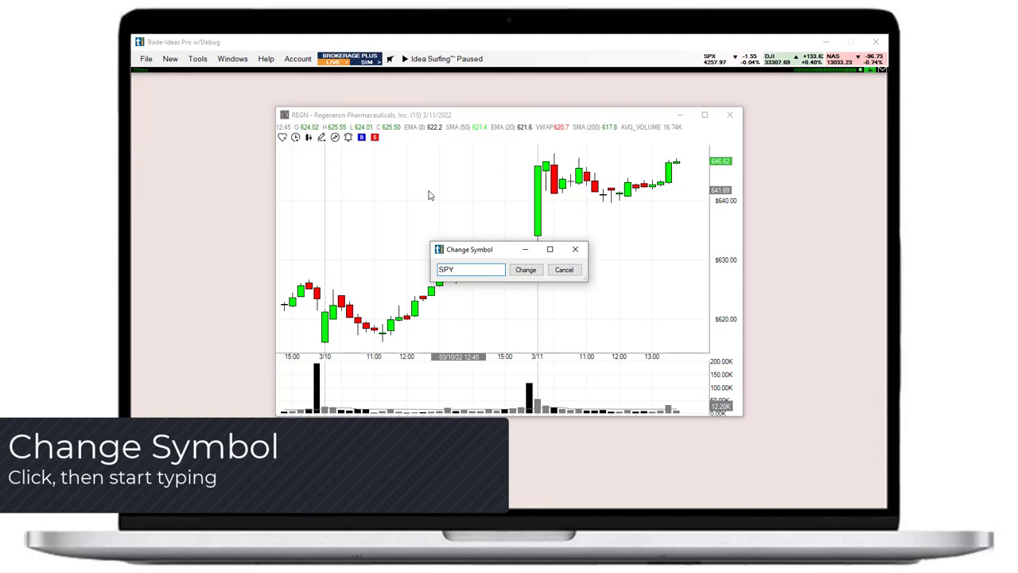
left_click(470, 269)
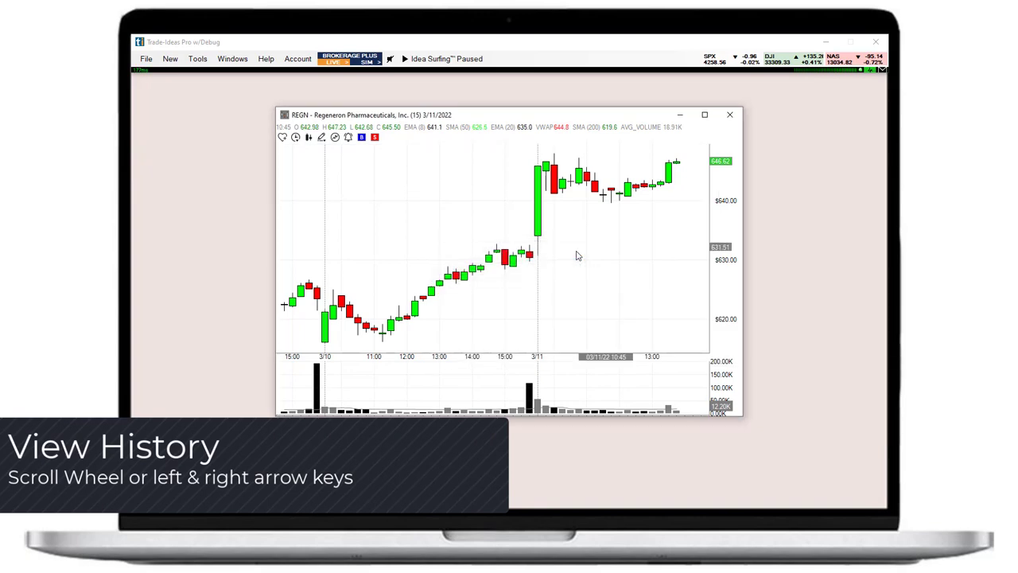
mouse_move(508, 240)
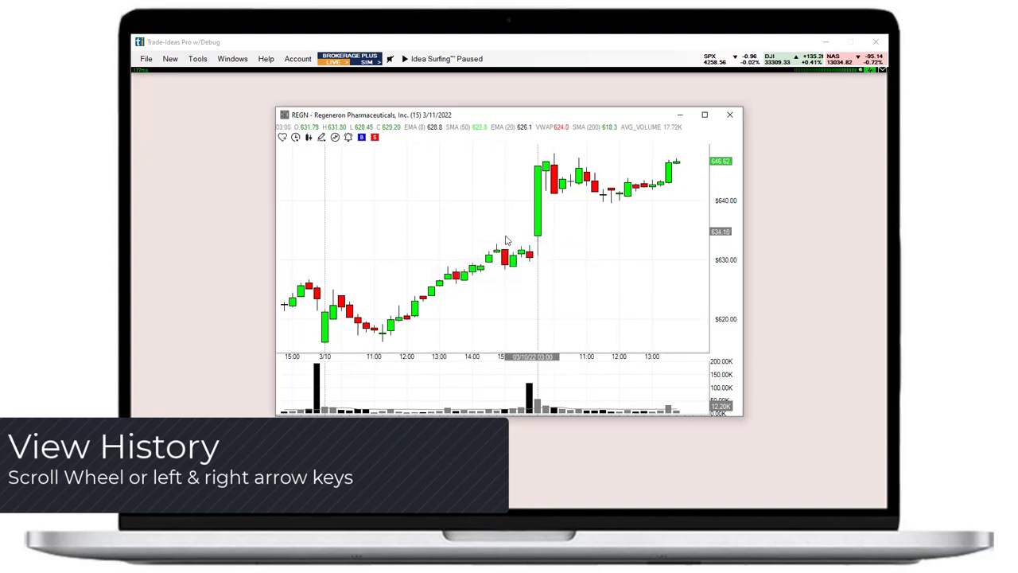
- Scroll the REGN chart to reveal earlier price bars
scroll("right", 3)
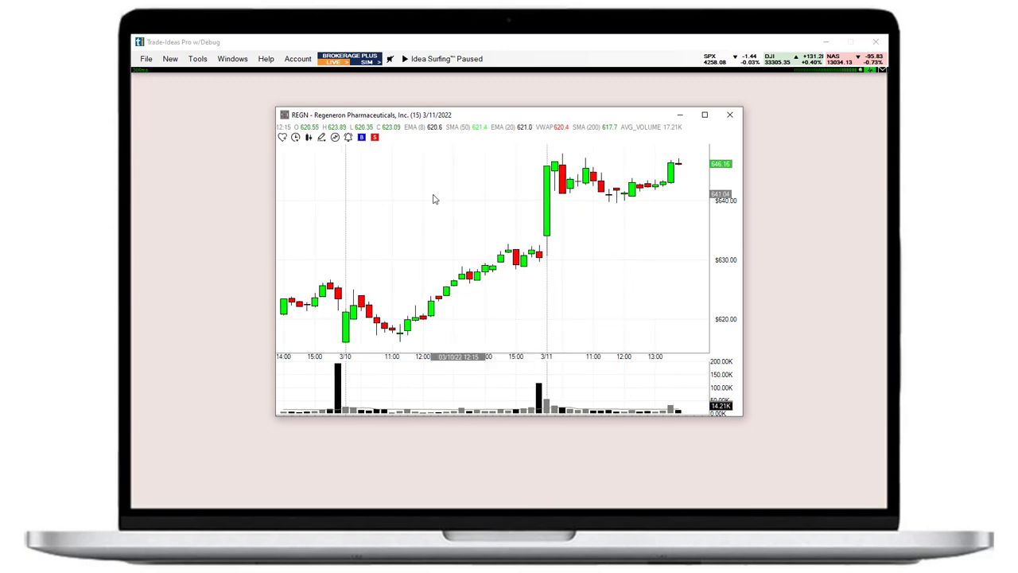
- Browse the indicator list in the chart's Indicators manager, then close it
right_click(435, 199)
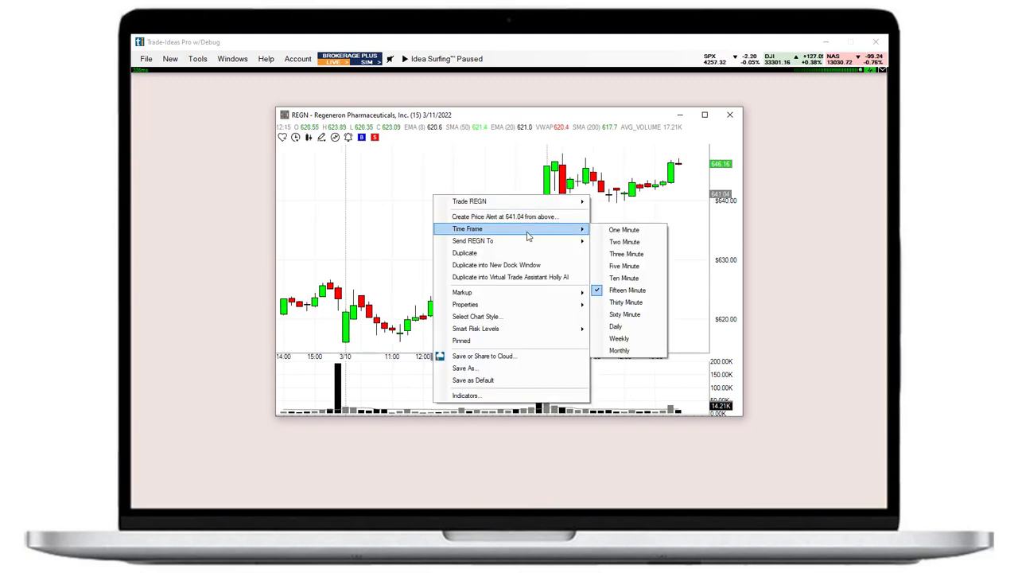
mouse_move(624, 315)
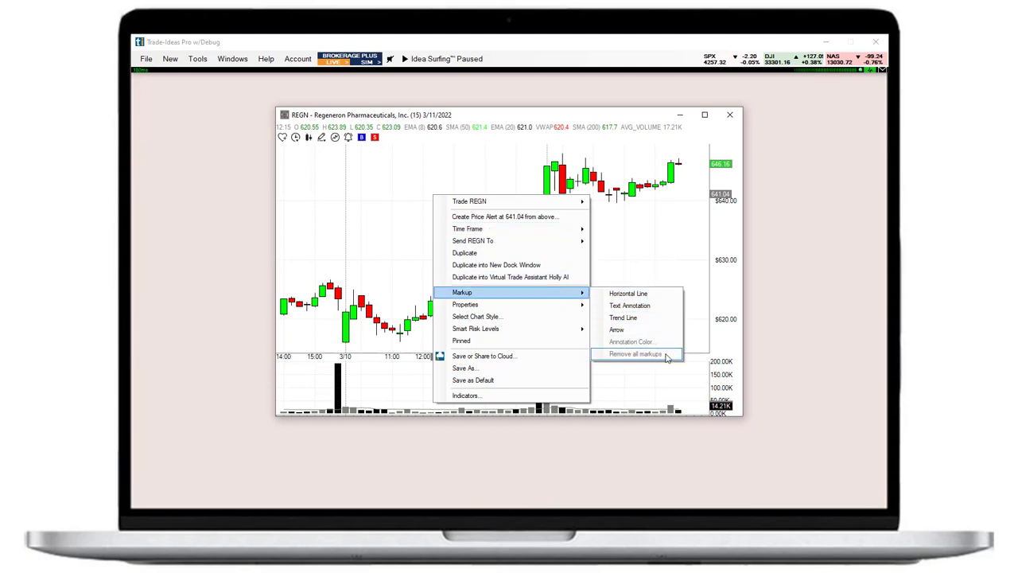
mouse_move(547, 297)
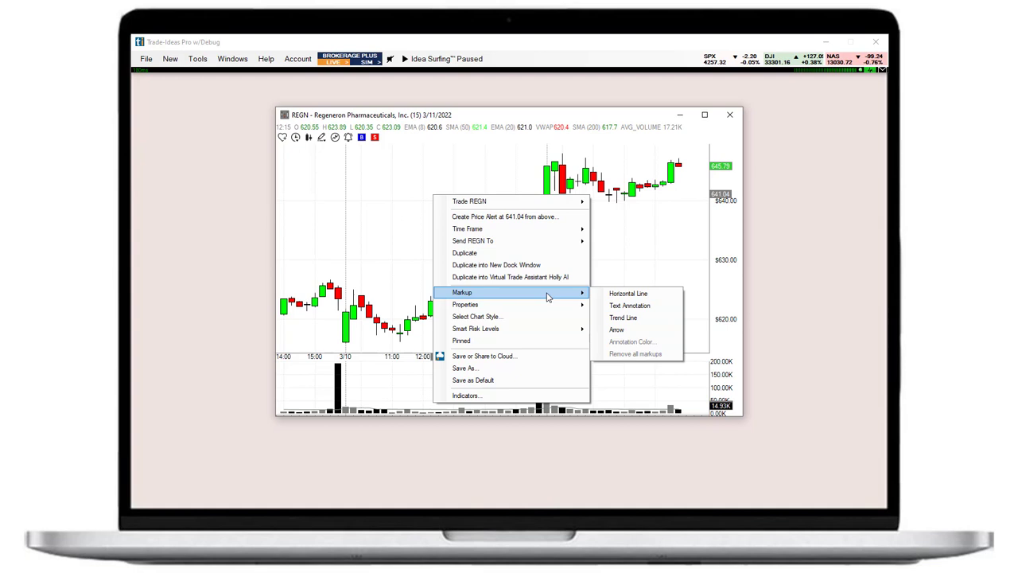
left_click(467, 396)
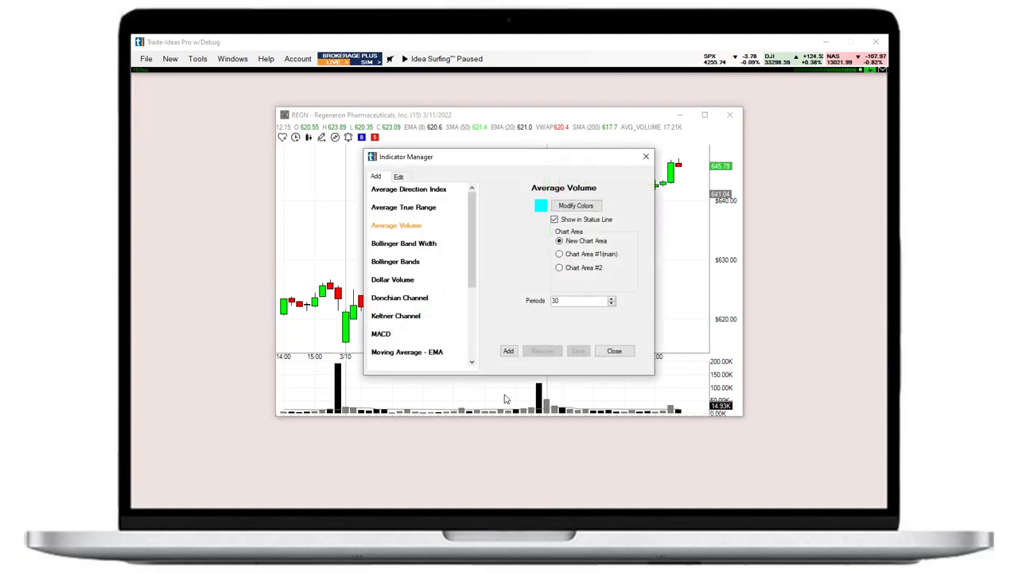
scroll("down", 3)
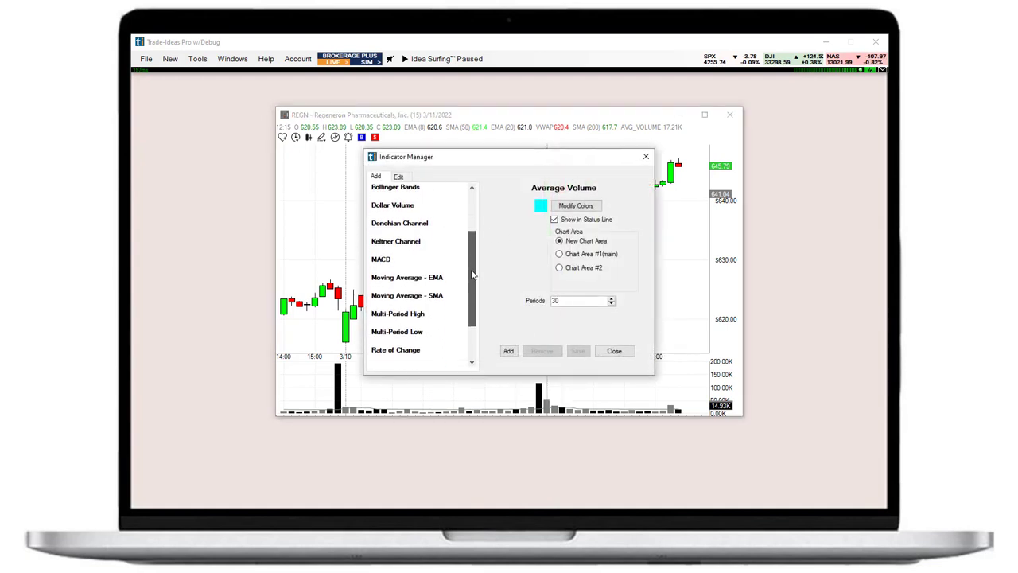
scroll("down", 3)
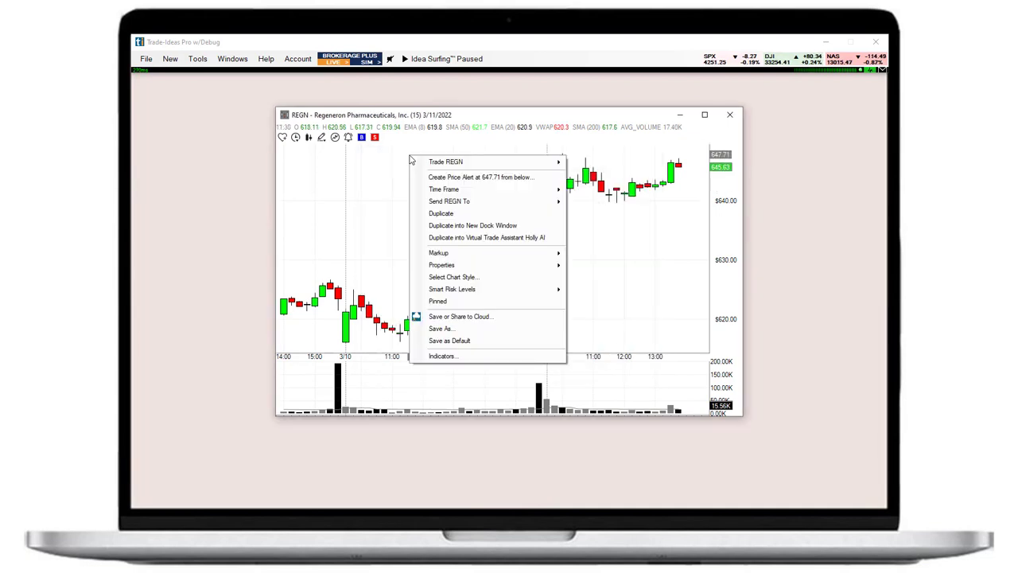
- Preview other chart styles in Chart Styles, then dismiss it leaving candlesticks
left_click(454, 277)
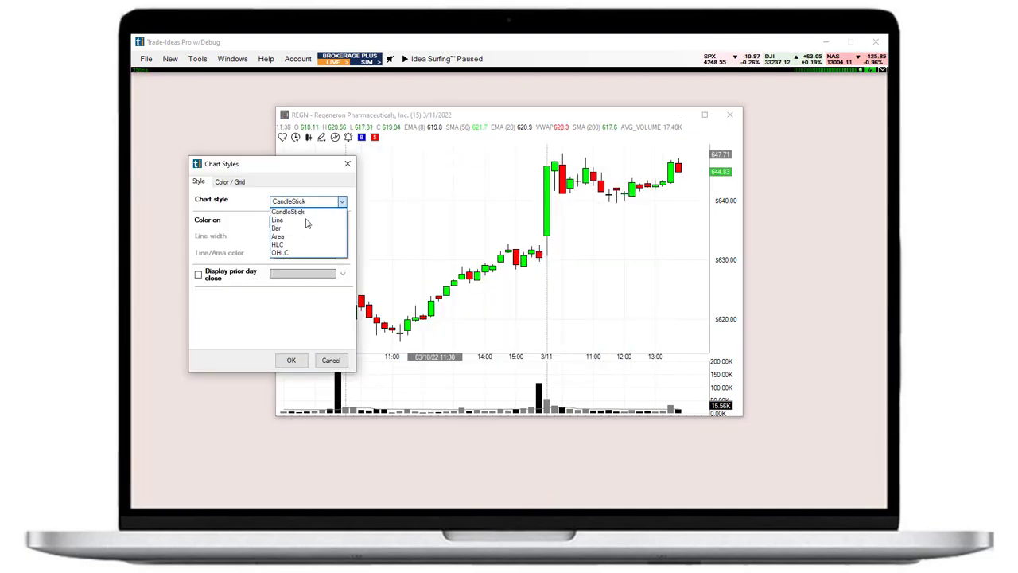
left_click(277, 219)
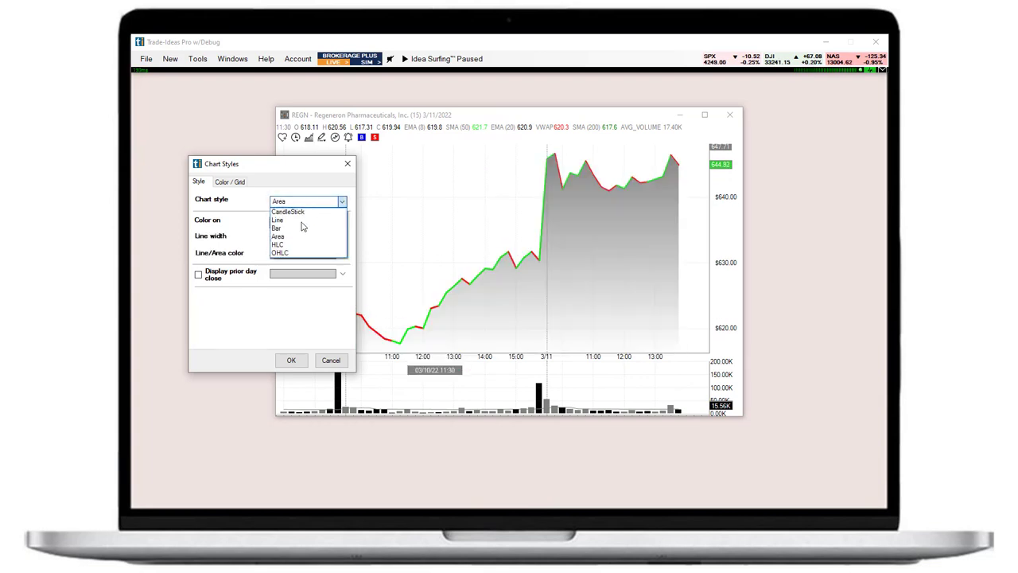
left_click(280, 253)
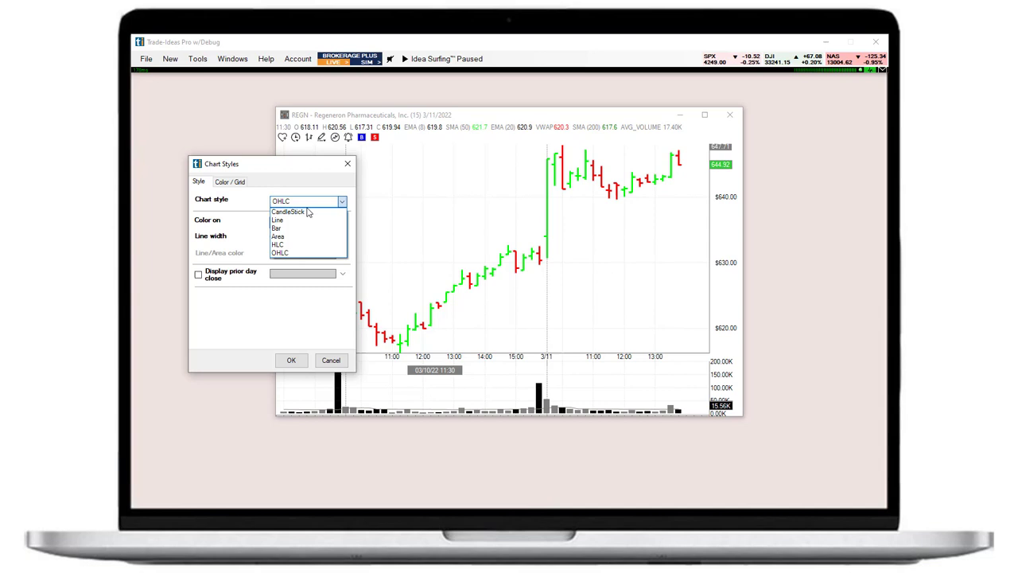
left_click(230, 180)
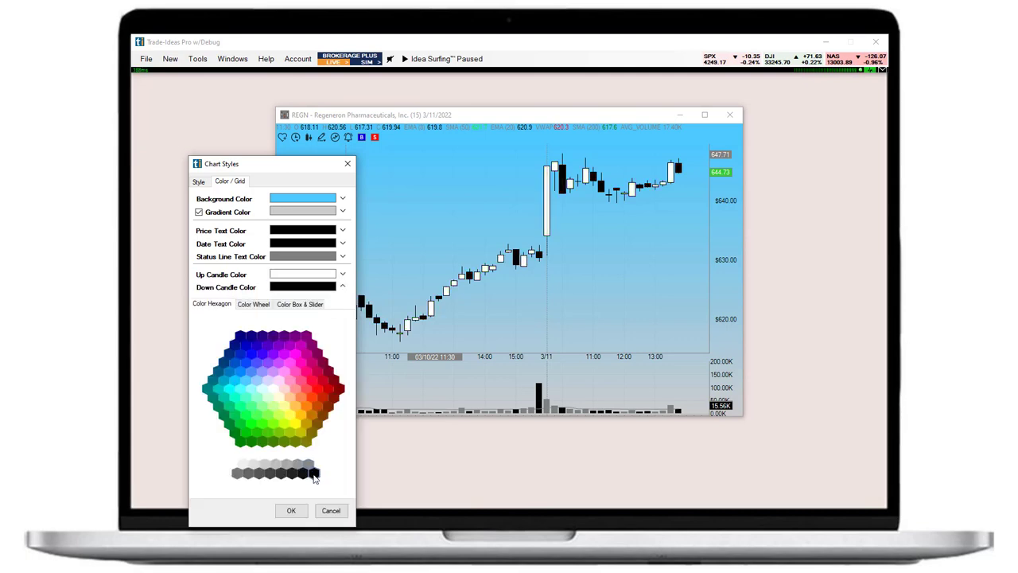
left_click(292, 510)
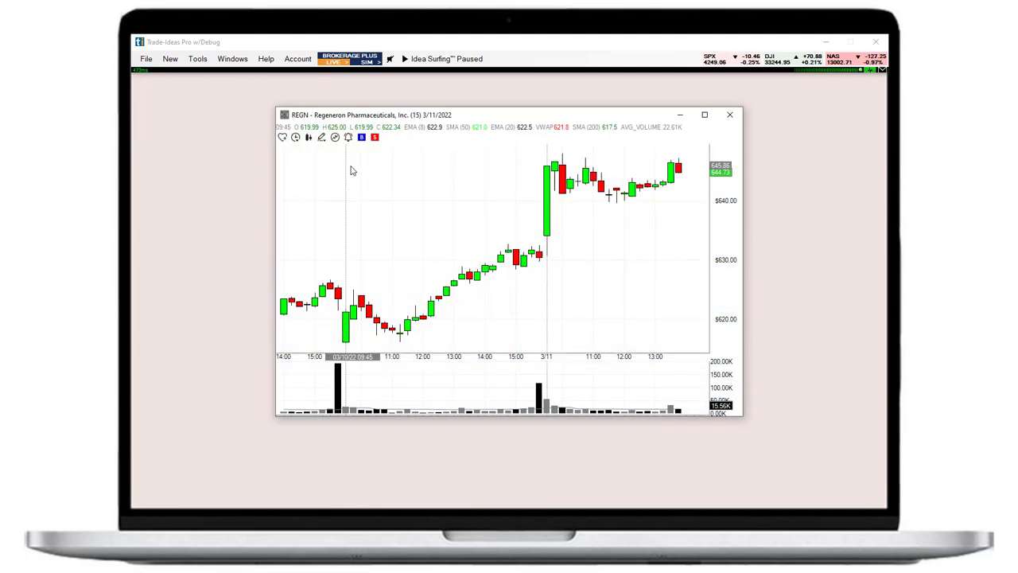
- Enable Show Indicators and Show Smart Risk Levels in the chart Properties
right_click(352, 170)
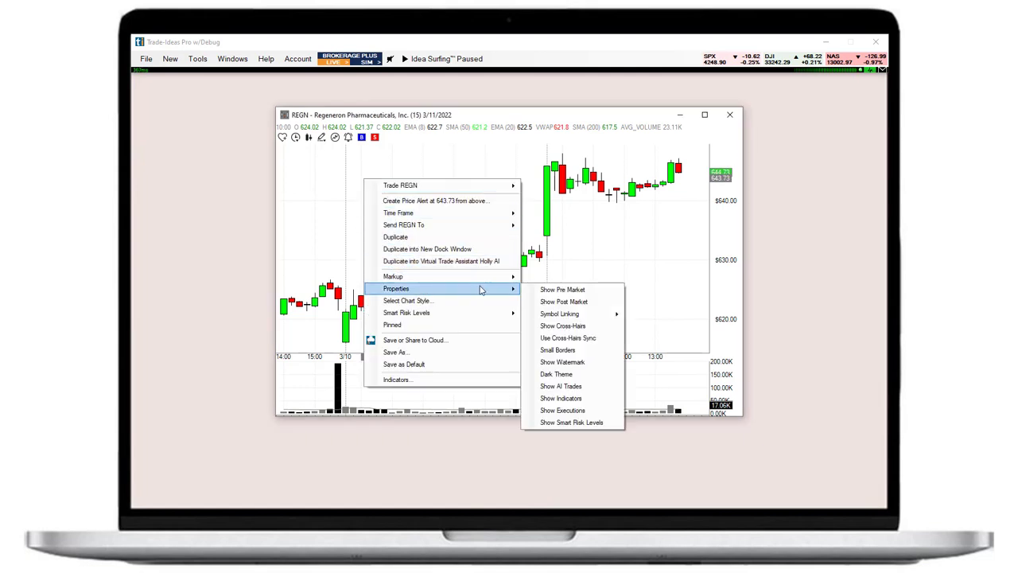
mouse_move(572, 313)
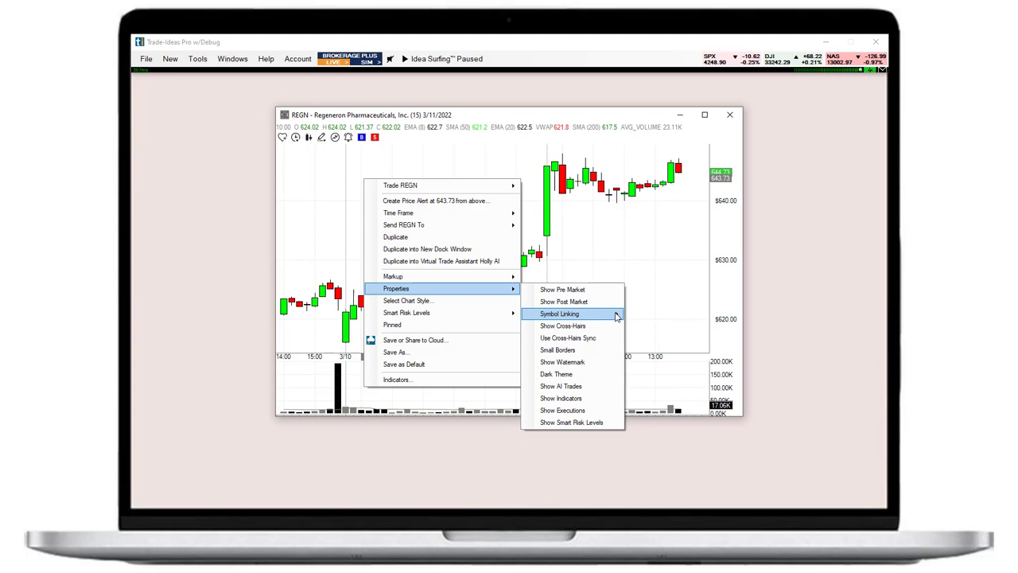
mouse_move(557, 350)
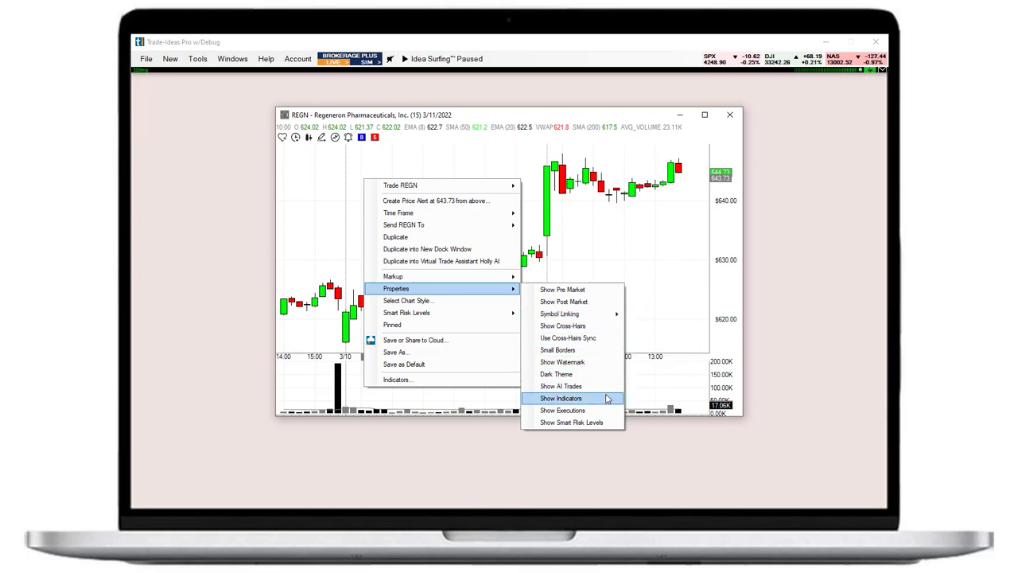
left_click(561, 398)
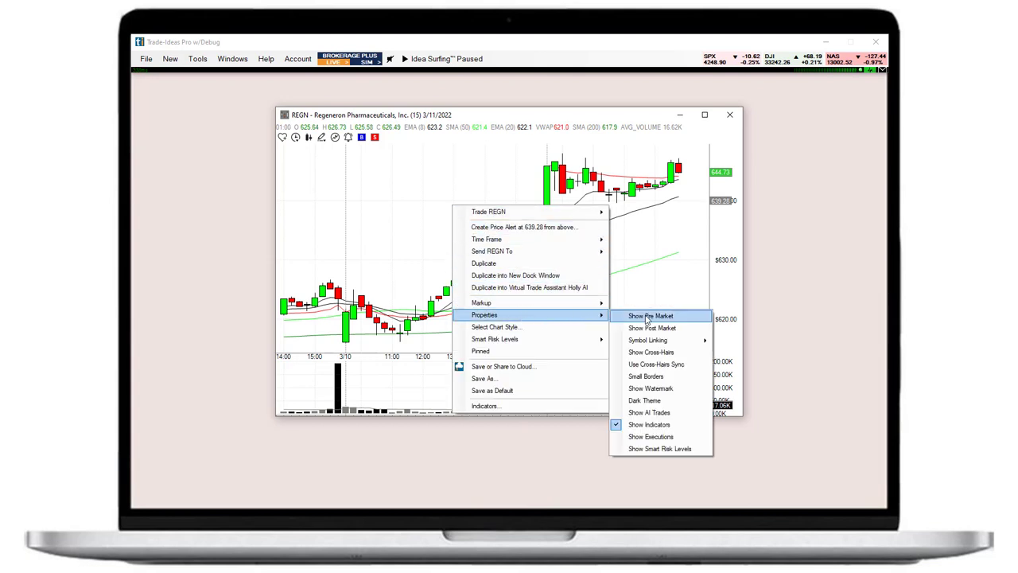
mouse_move(660, 448)
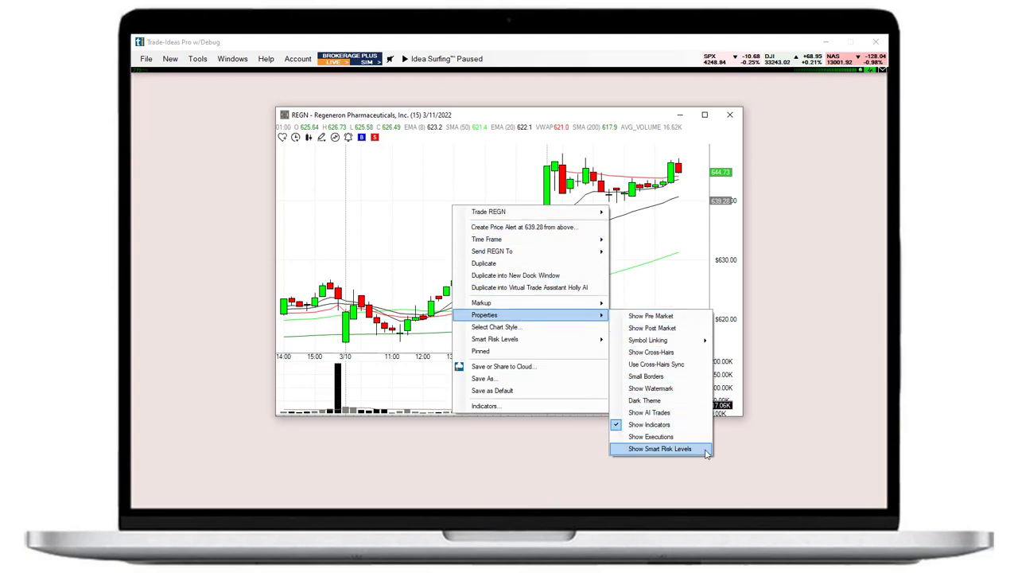
left_click(660, 448)
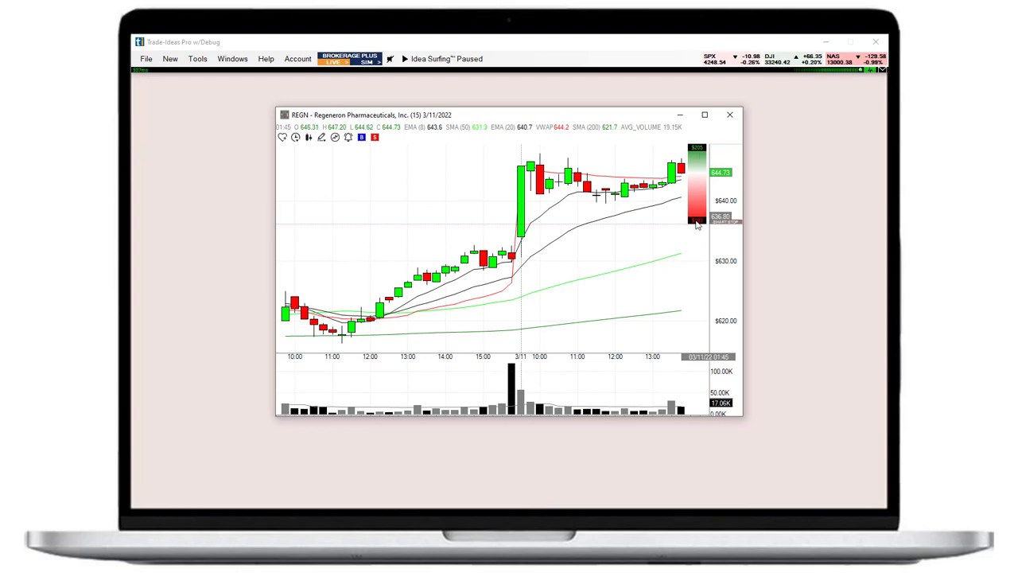
mouse_move(597, 241)
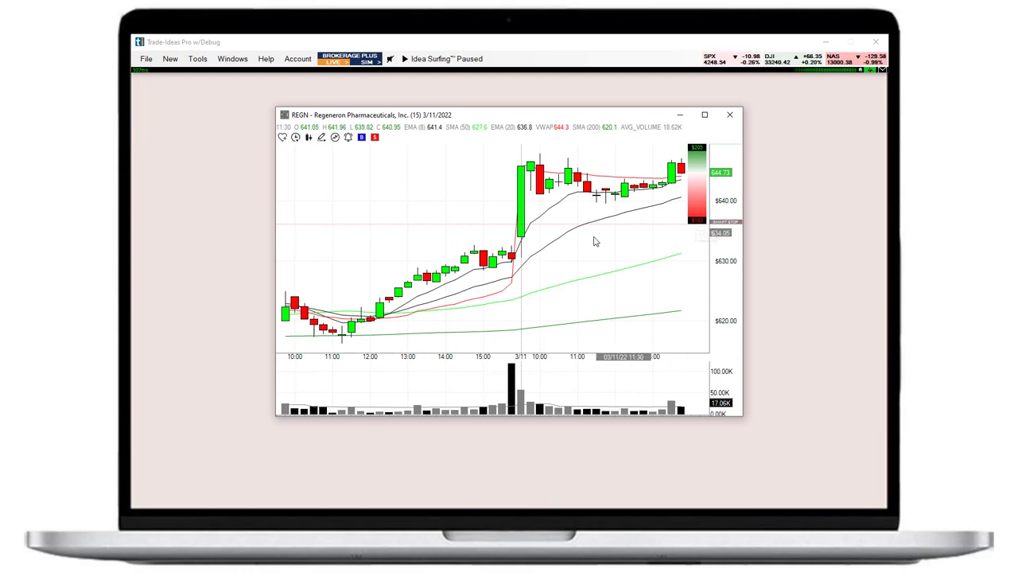
- Create and save a REGN price alert at 638.18 from above
right_click(465, 219)
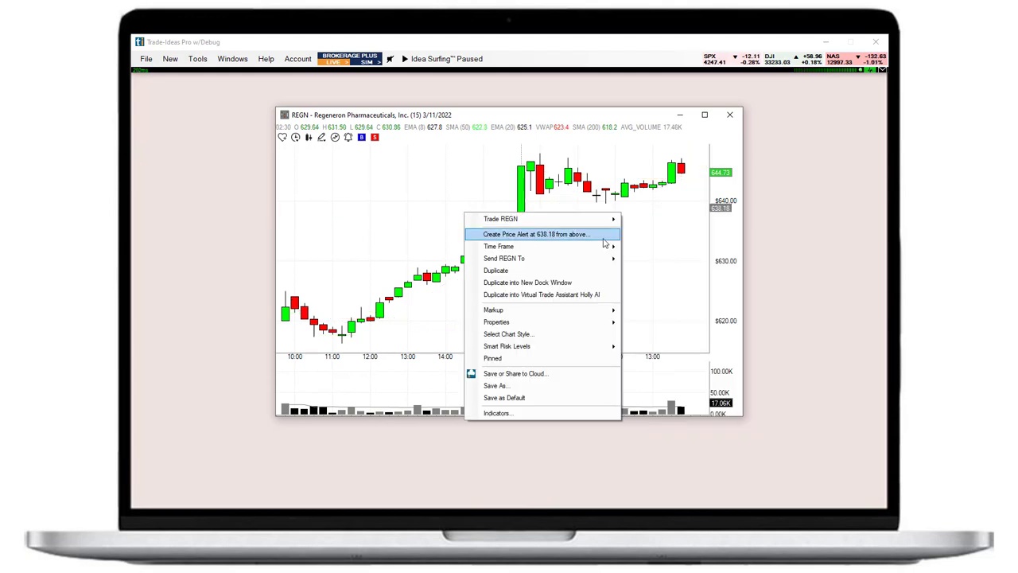
left_click(536, 234)
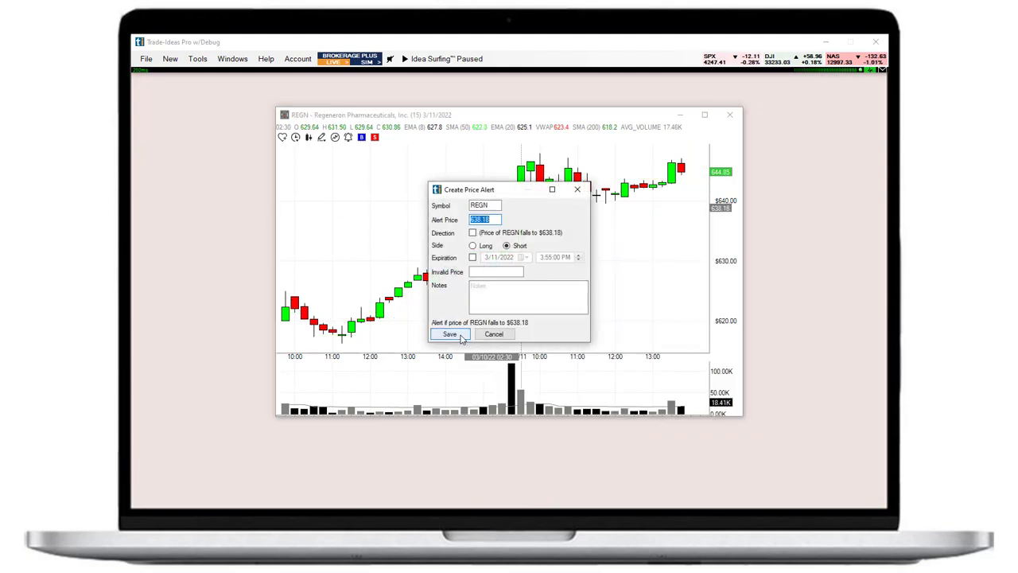
left_click(449, 333)
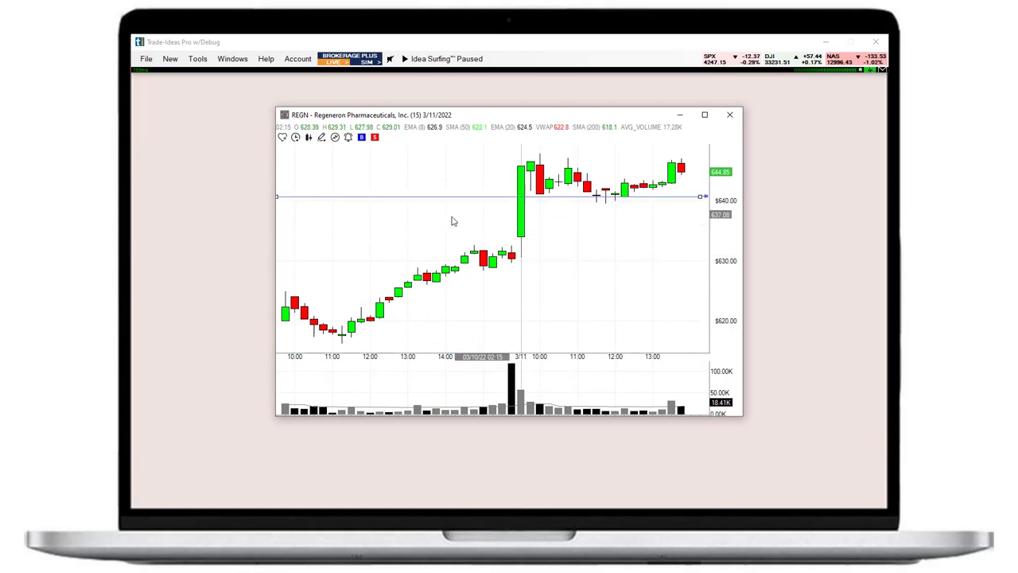
- Place a stop buy at 647.7 and a stop sell at 629 via Trade REGN
right_click(453, 221)
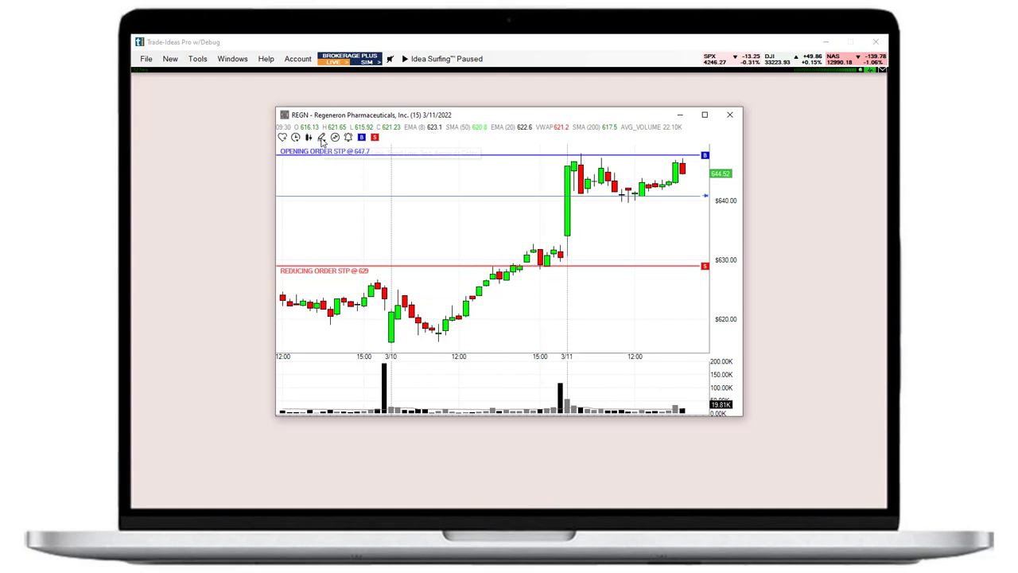
right_click(363, 182)
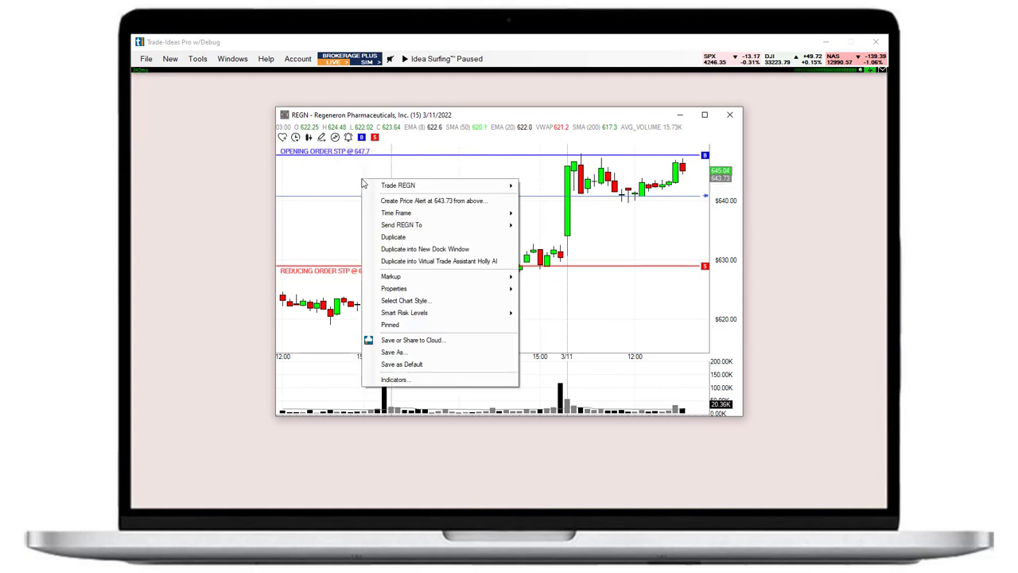
mouse_move(436, 289)
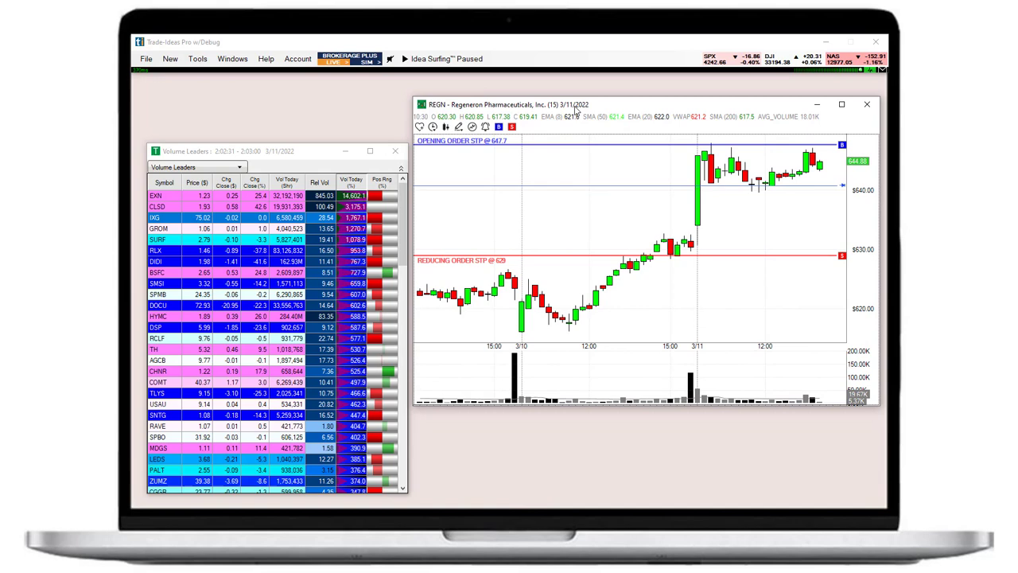
- Select EXN, then SURF, in Volume Leaders to load each onto the chart
left_click(156, 195)
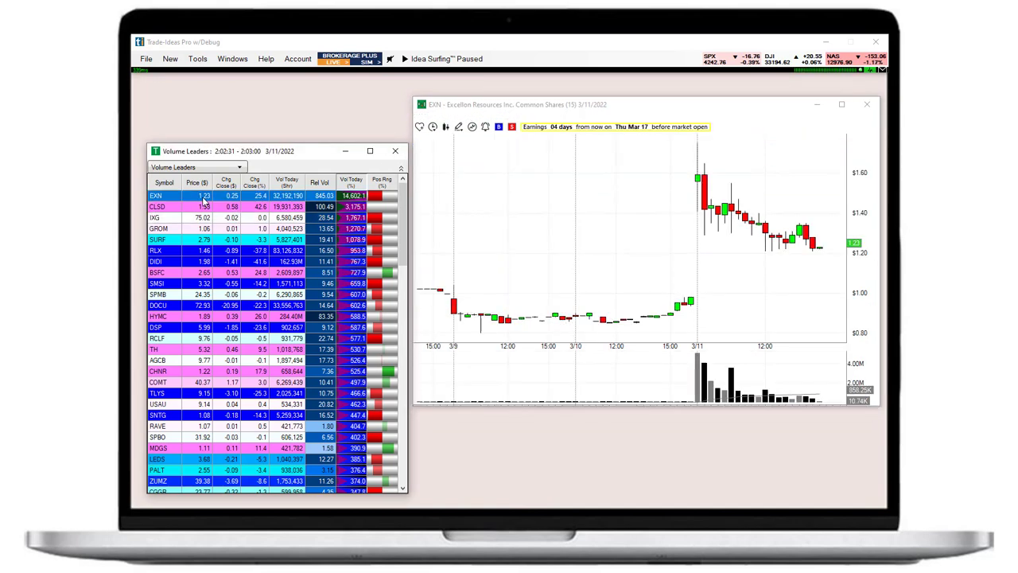
left_click(157, 239)
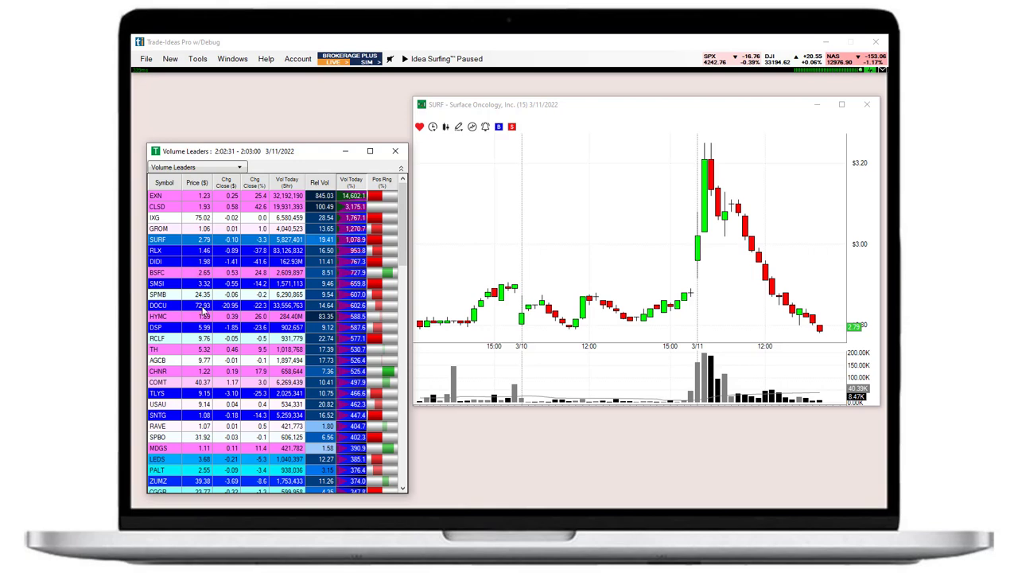